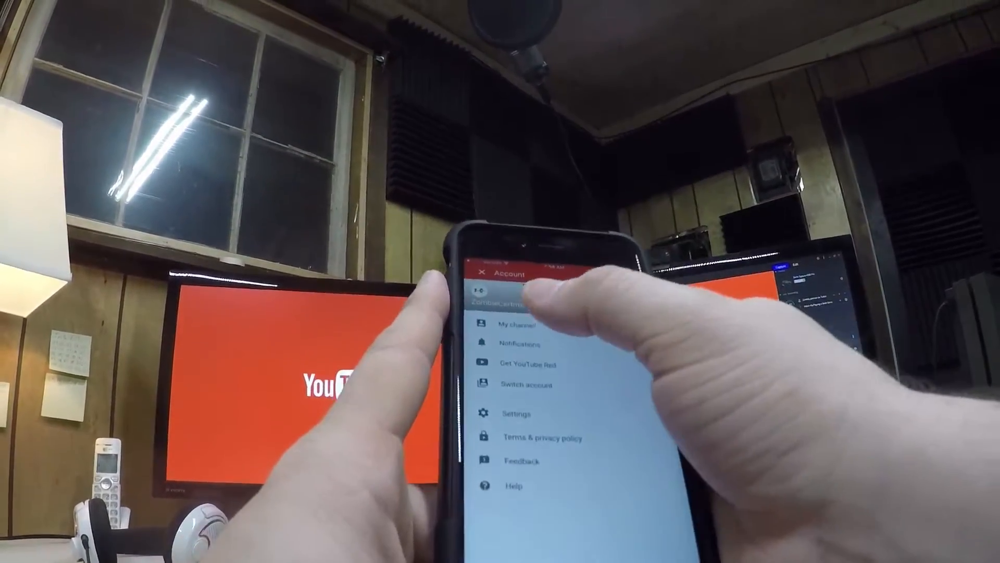
Dismiss the account menu to return to the user's channel page before casting.
click(520, 325)
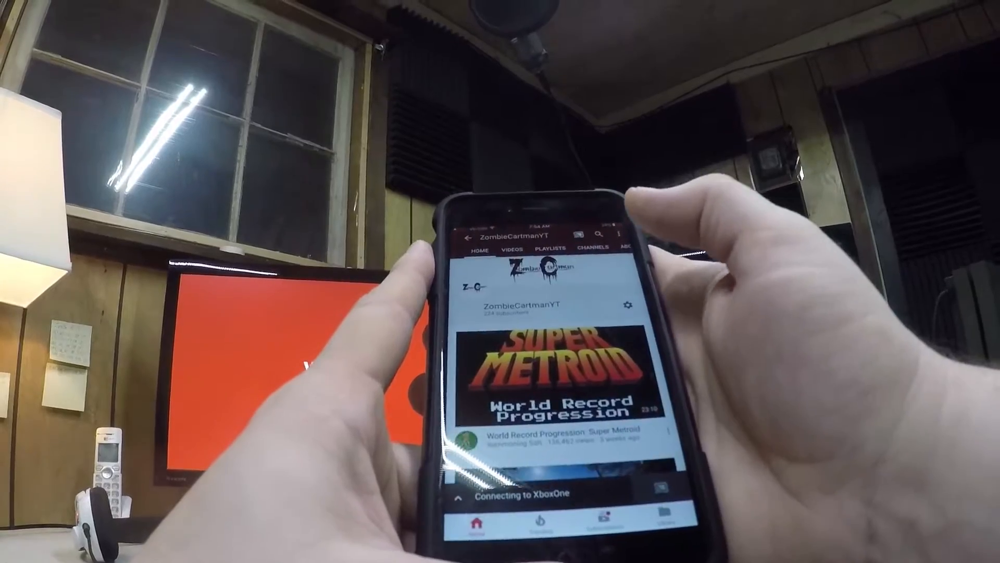
Start HOW DLC WENT WRONG from the channel videos so it plays on the Xbox One cast session.
scroll(down, 3)
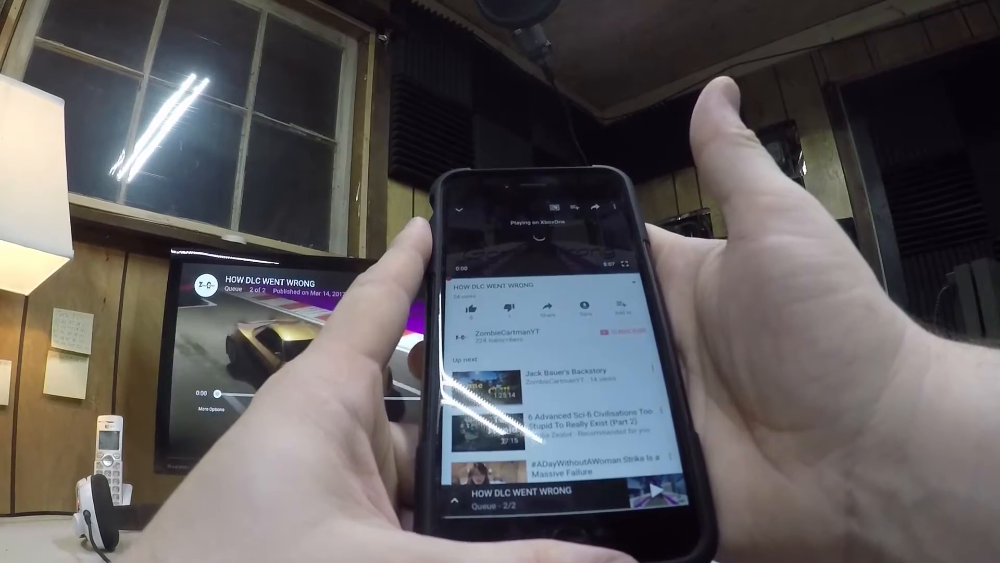
click(536, 239)
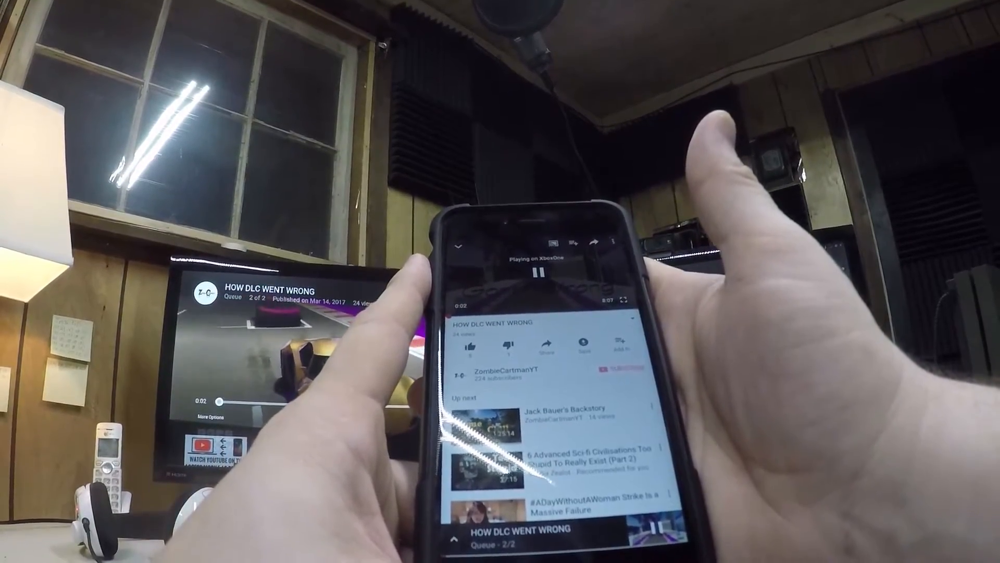